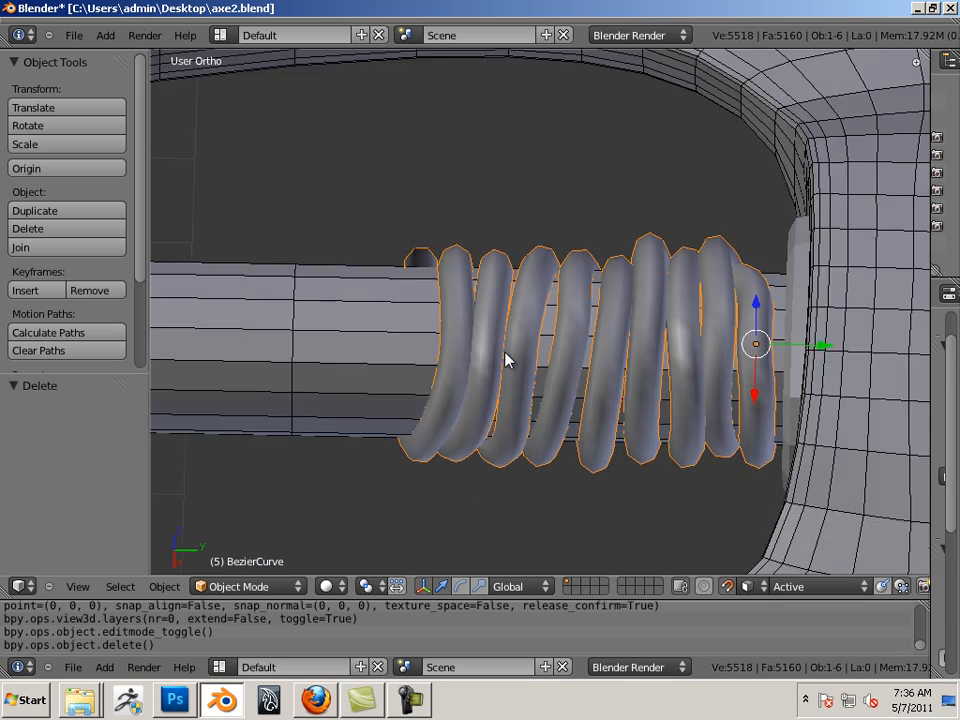
- Edit the coil's Bezier points with Snap Element set to Face, projecting onto the handle
left_click_drag(504, 360, 540, 326)
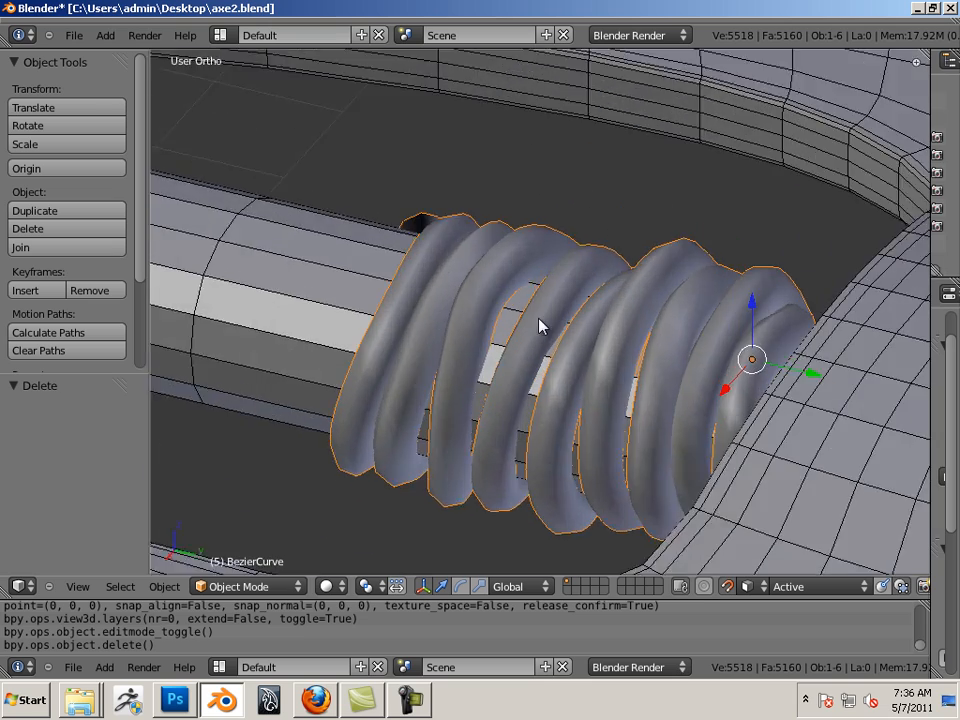
left_click_drag(540, 328, 716, 296)
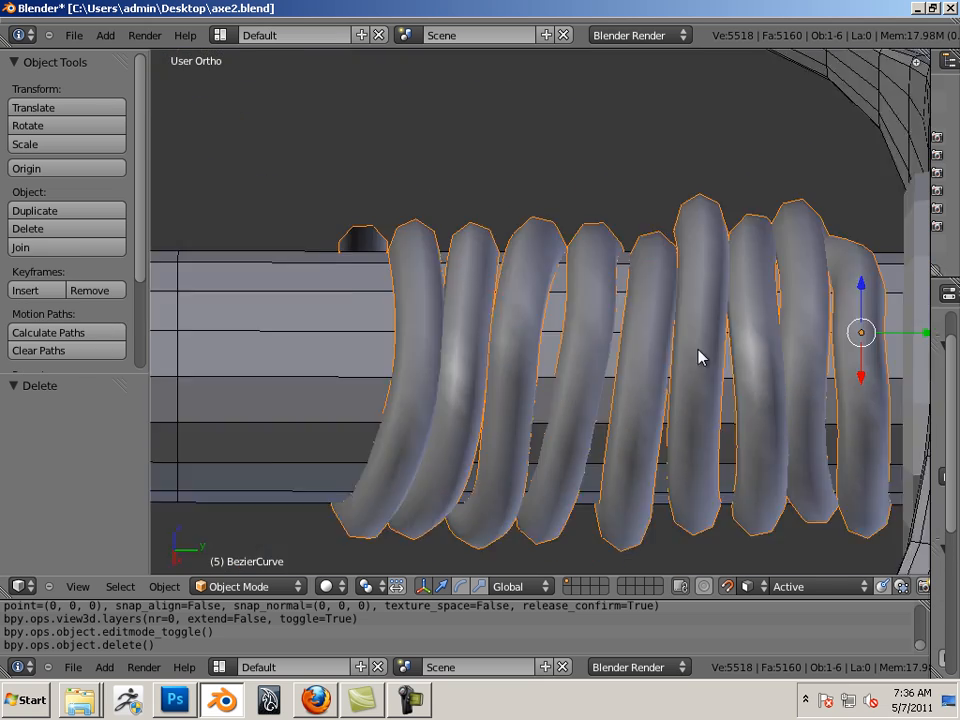
left_click_drag(700, 356, 620, 304)
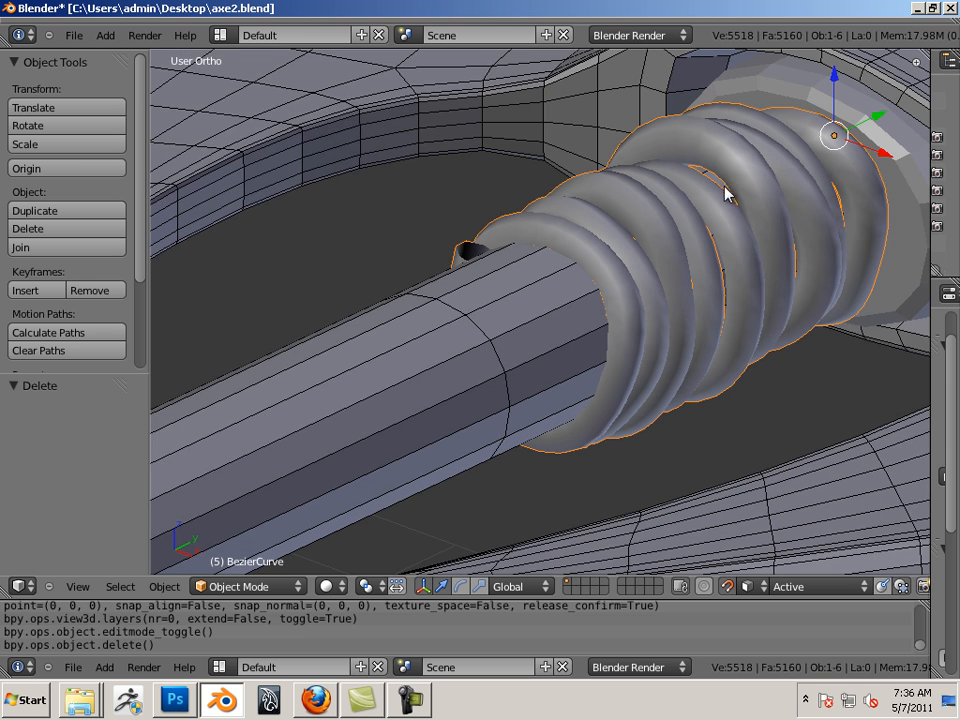
left_click_drag(724, 196, 616, 370)
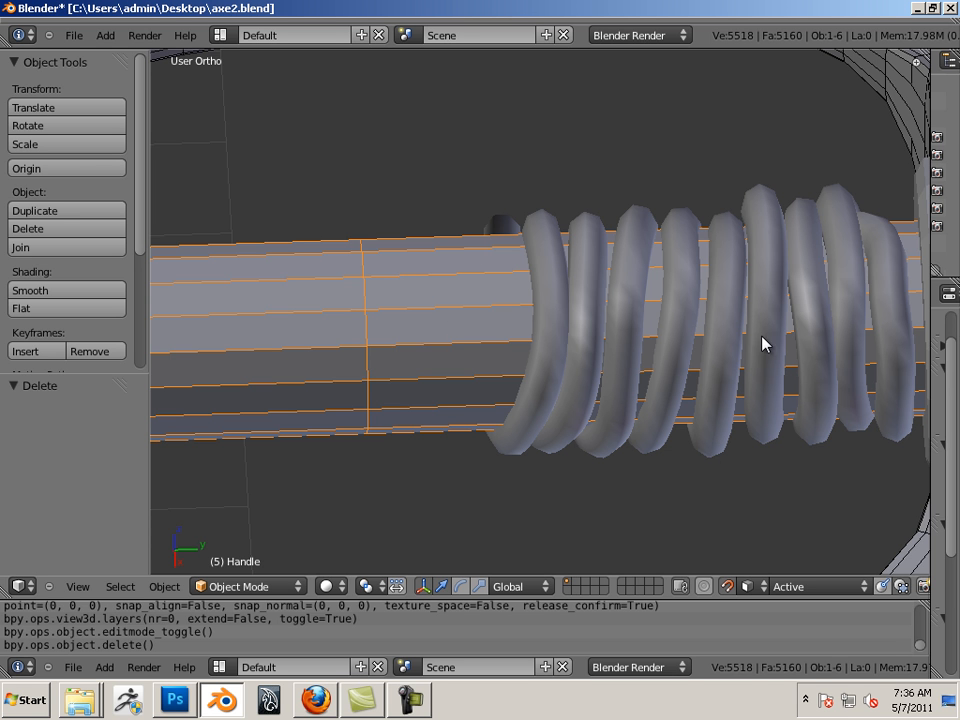
mouse_move(398, 308)
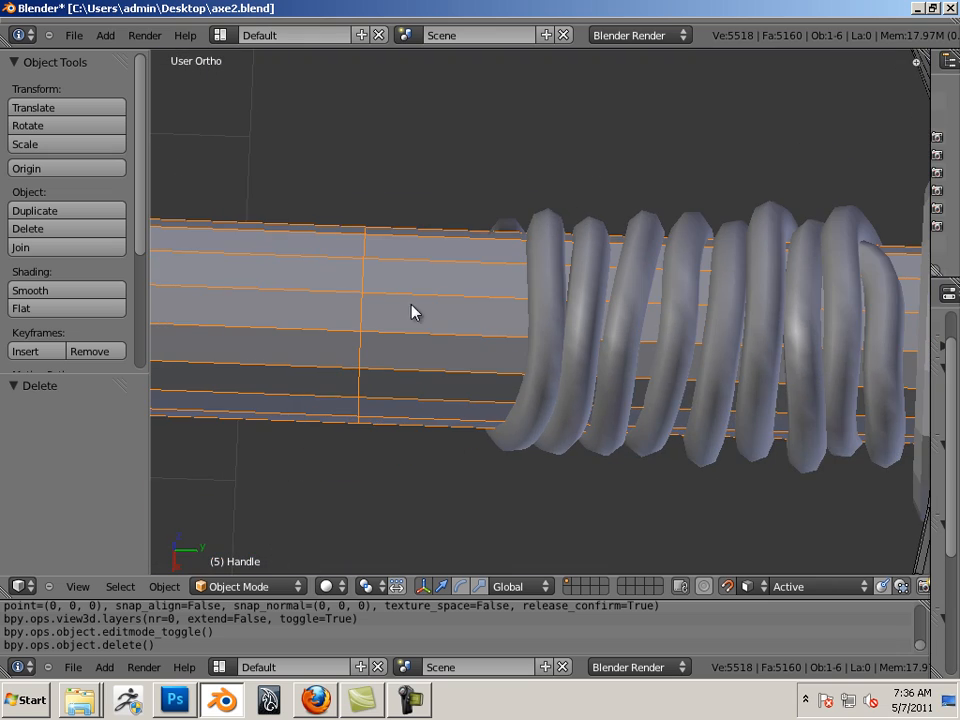
mouse_move(448, 340)
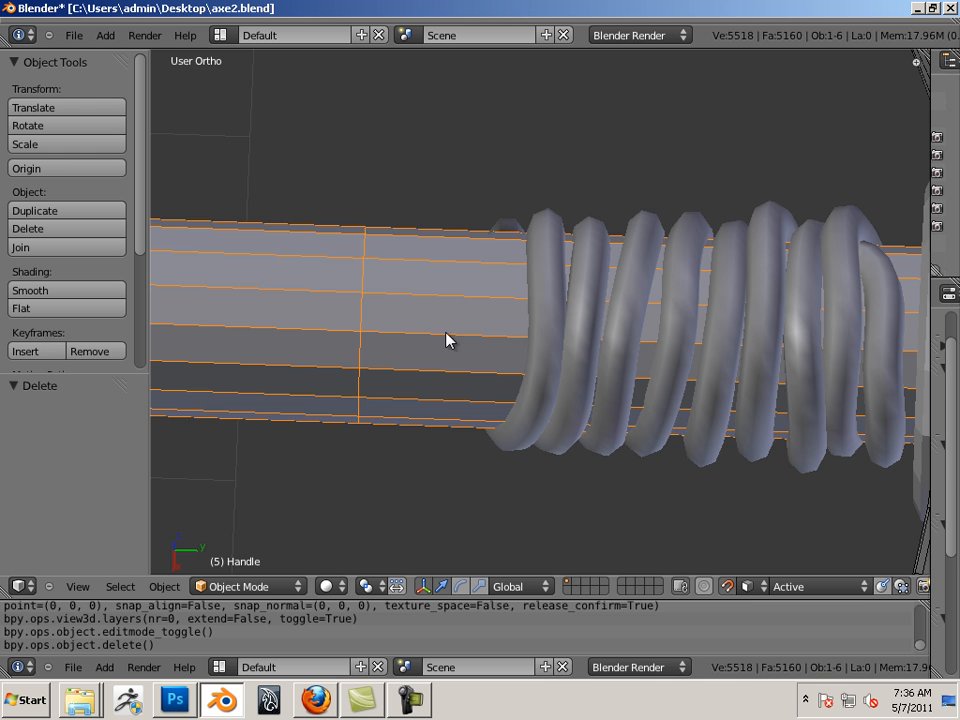
mouse_move(548, 372)
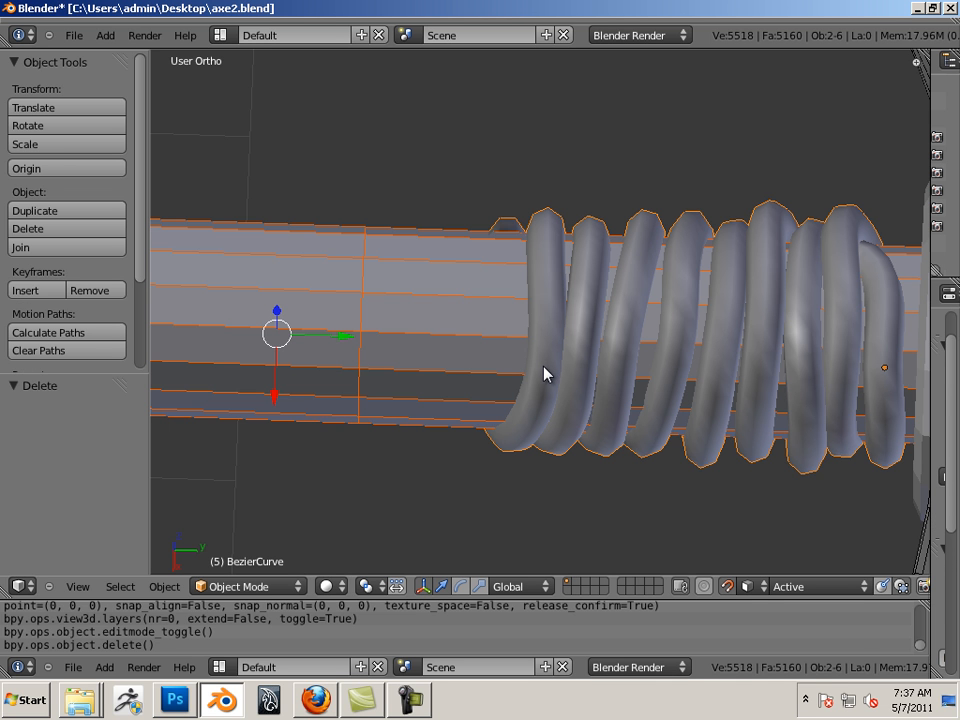
key("Tab")
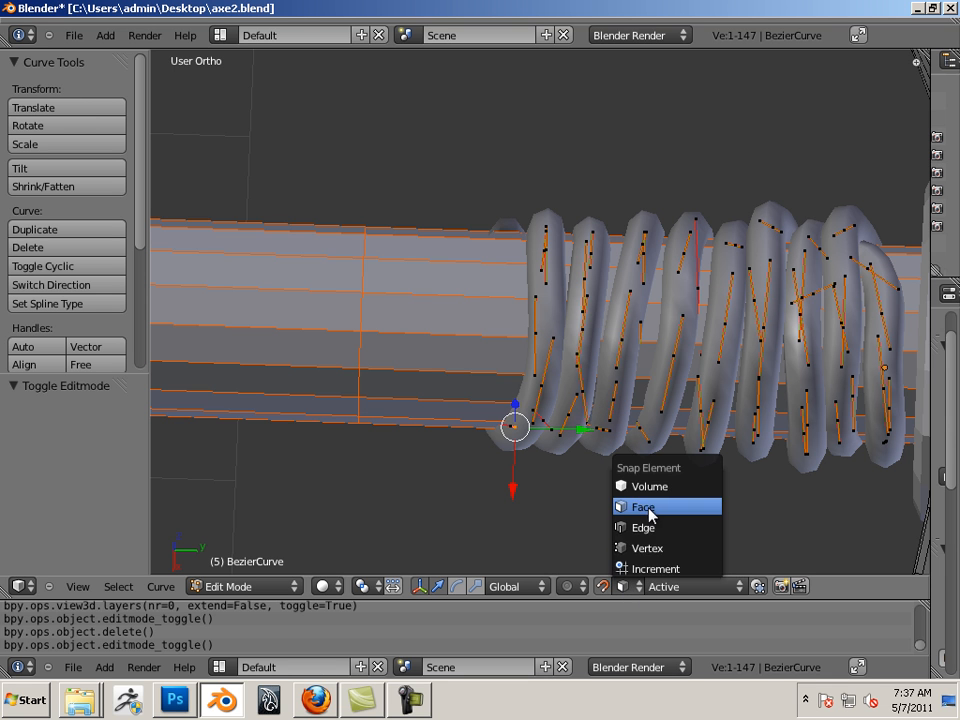
left_click(640, 508)
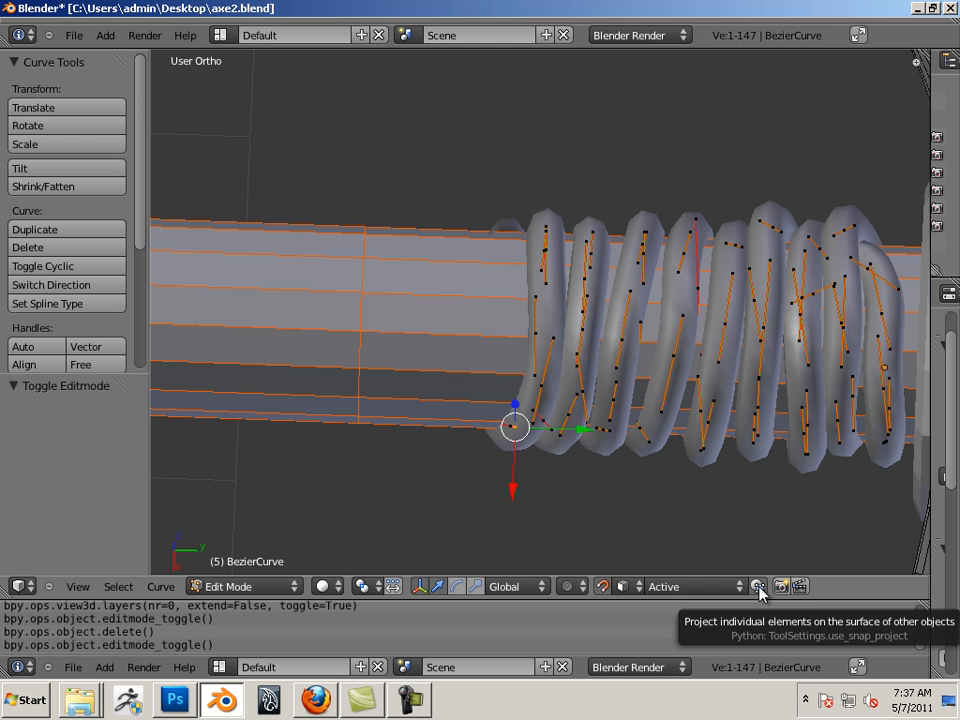
mouse_move(678, 598)
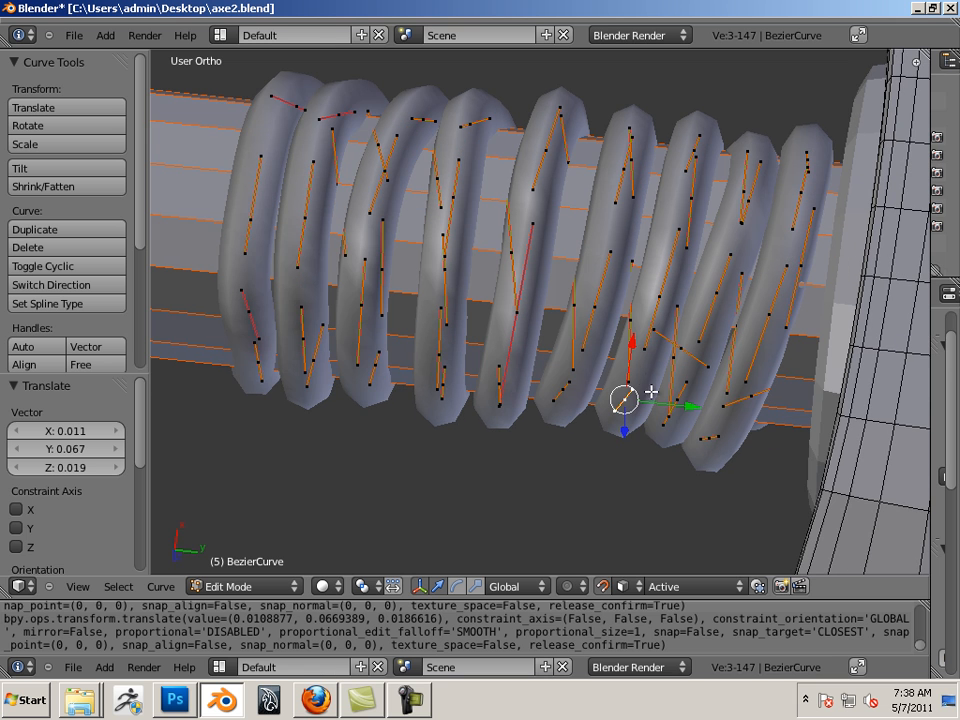
mouse_move(656, 464)
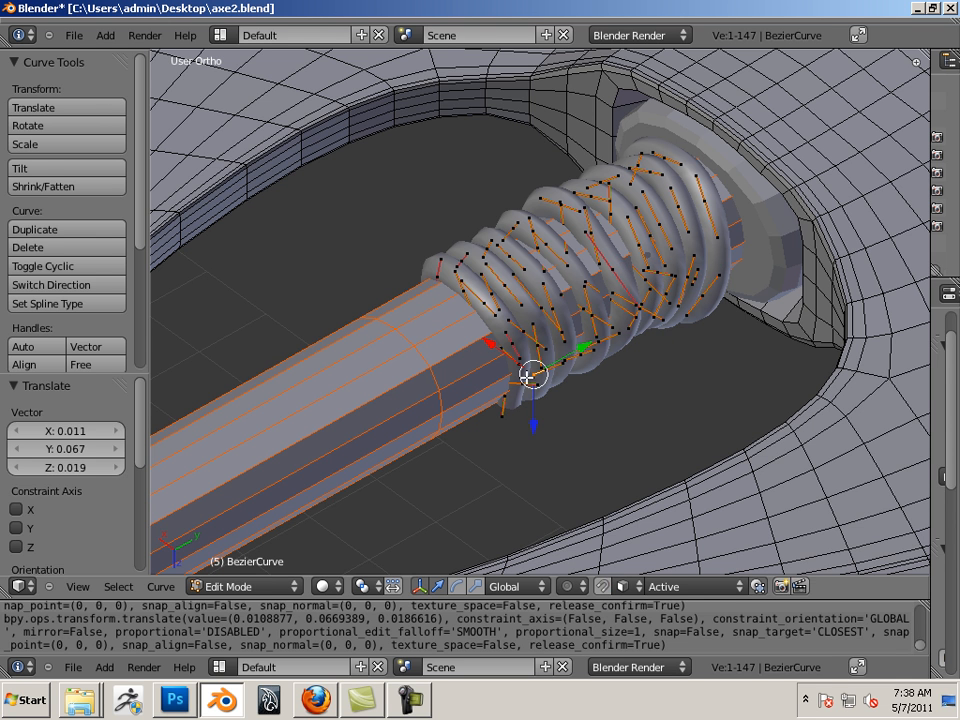
- Duplicate the coil along the handle with Shift+D and delete selected control points of the copy
key("Tab")
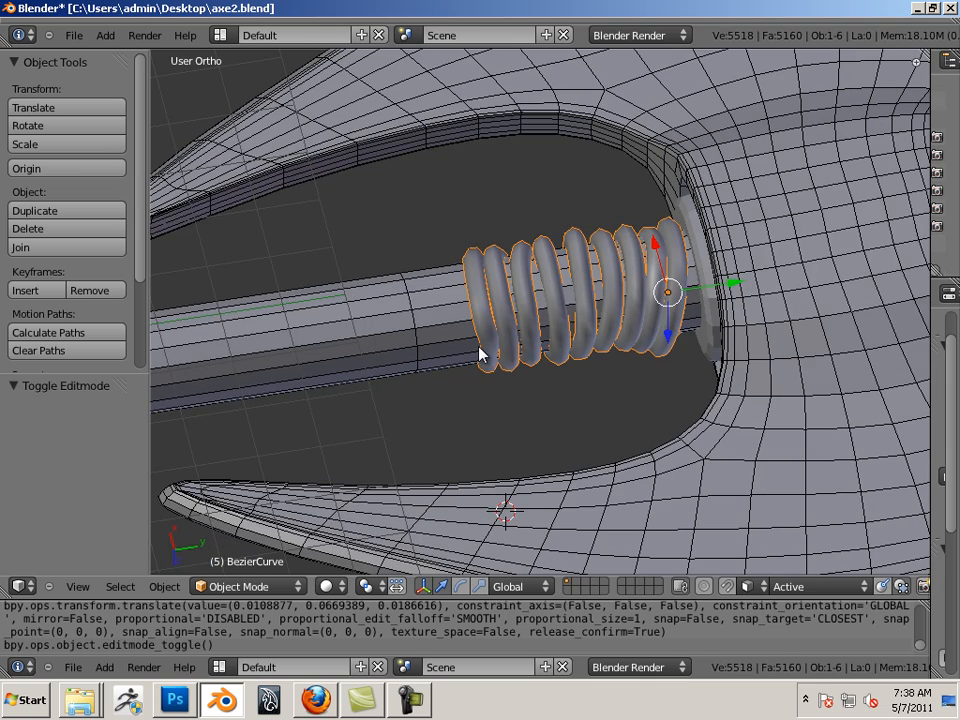
key("shift+d")
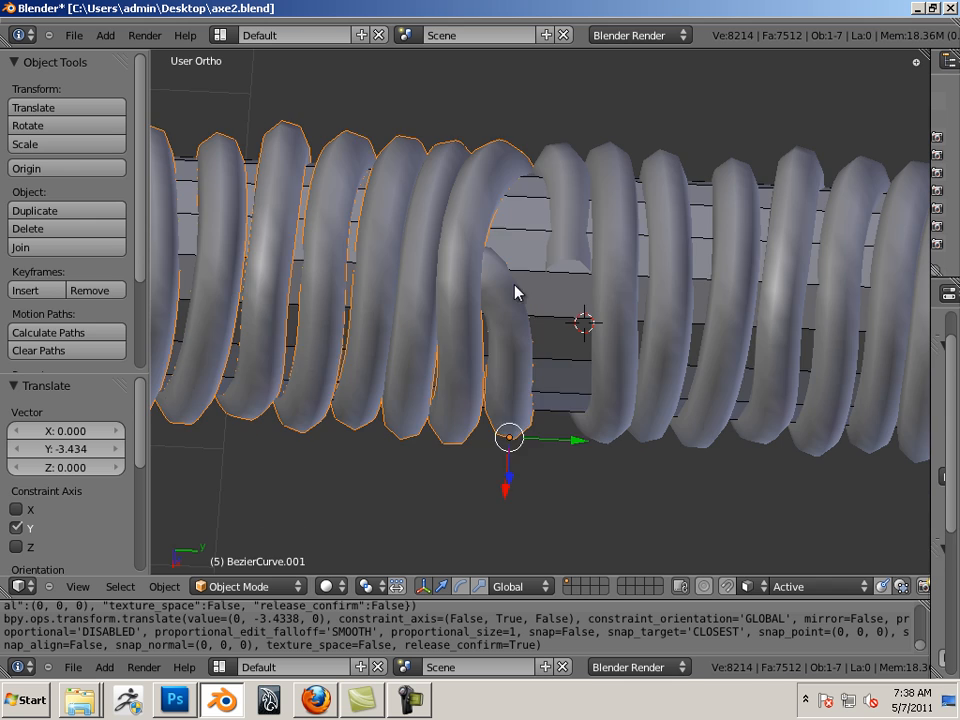
key("Tab")
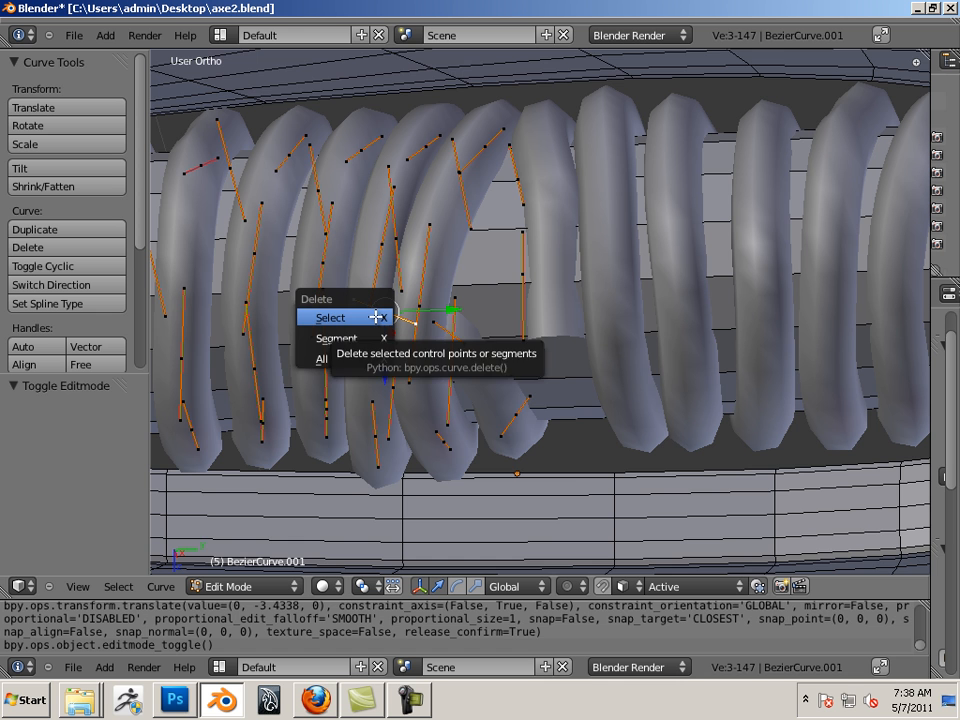
left_click(330, 316)
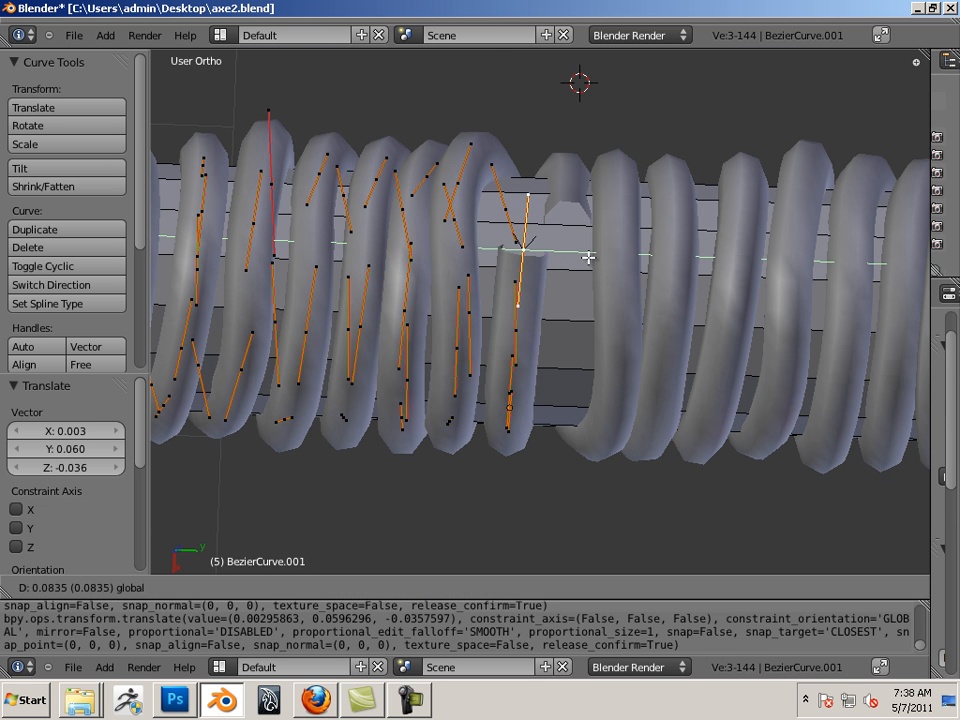
- Slide the copy's end points along the handle so its turns fall between the original's
key("Tab")
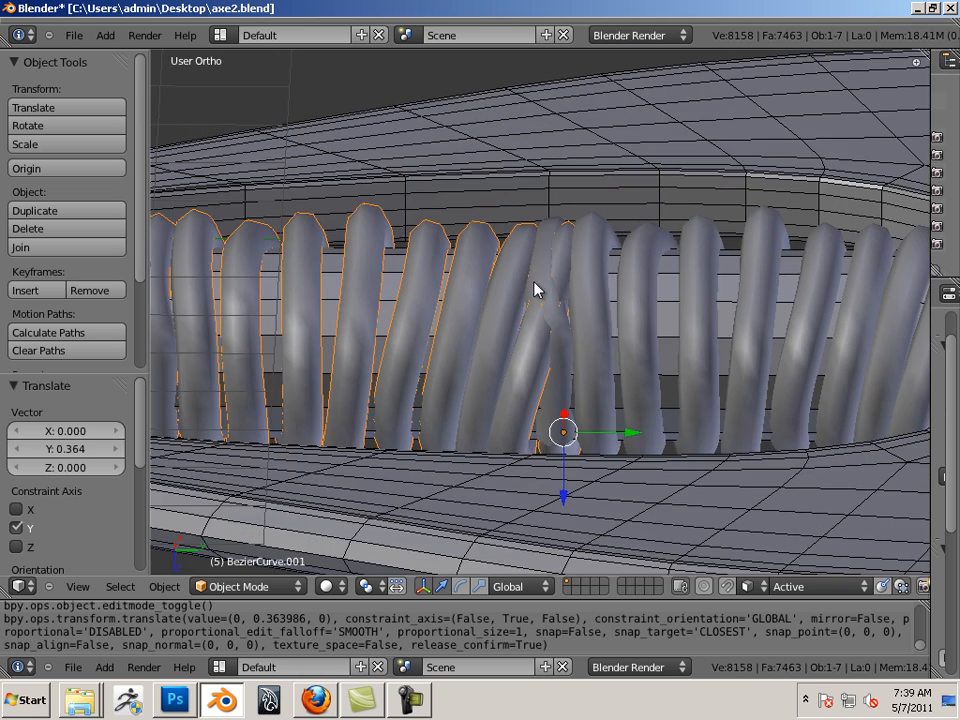
key("Tab")
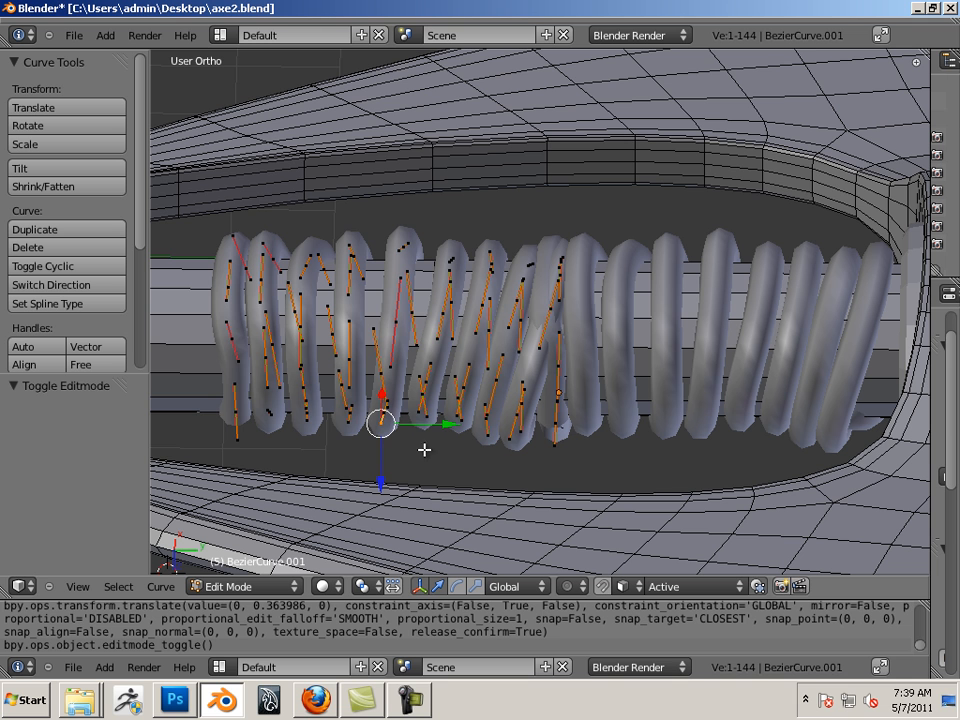
left_click_drag(170, 214, 392, 476)
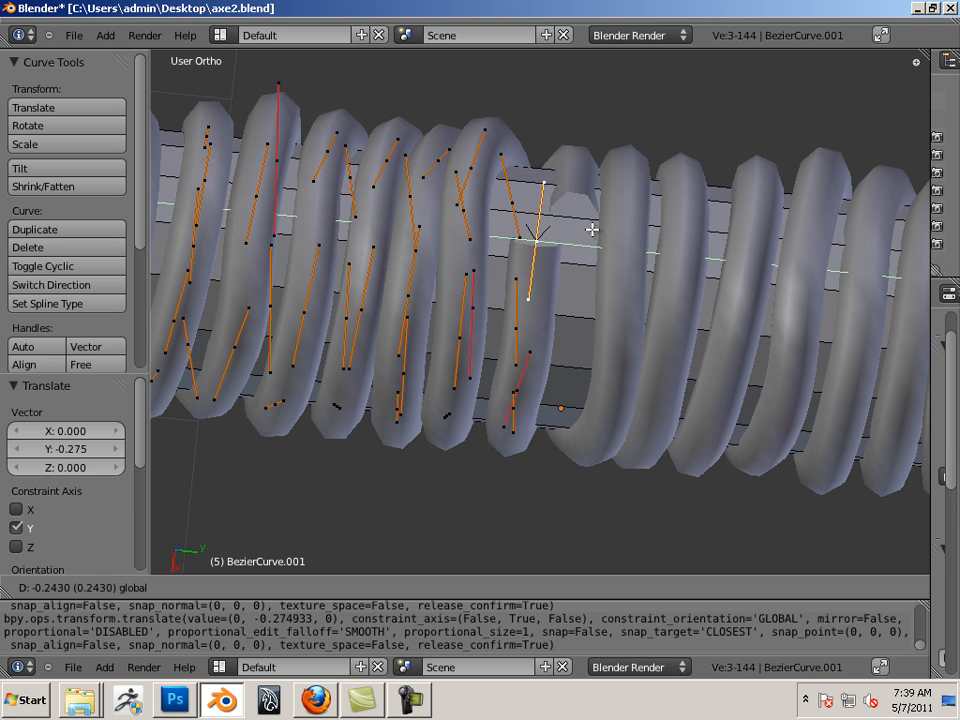
key("Tab")
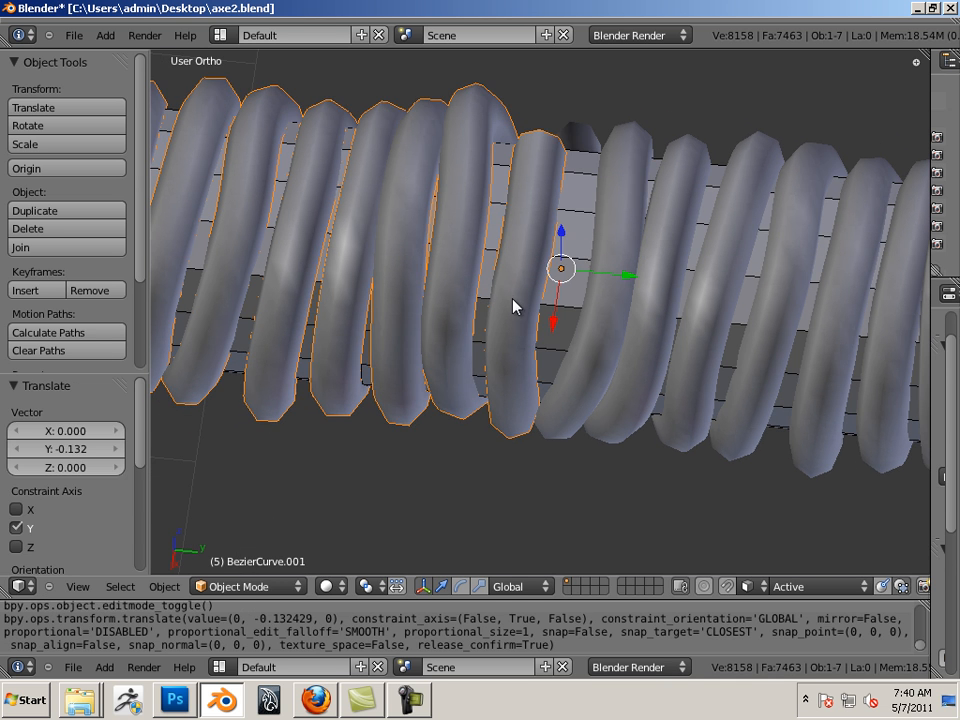
- Pull upper control points of the copy down onto the handle surface to even a turn
key("Tab")
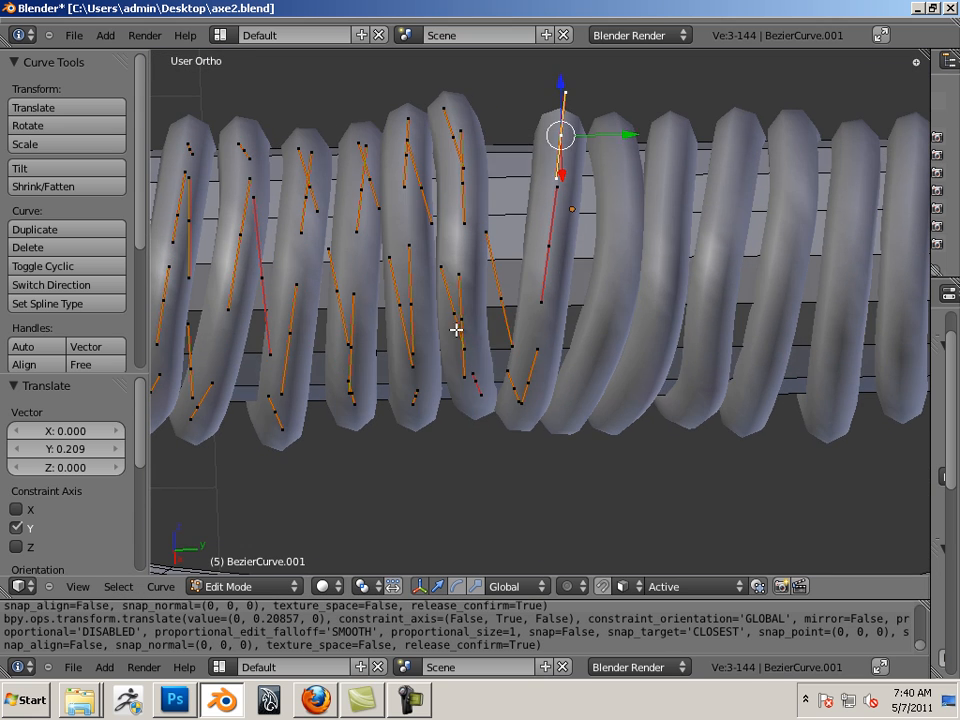
left_click_drag(560, 136, 484, 318)
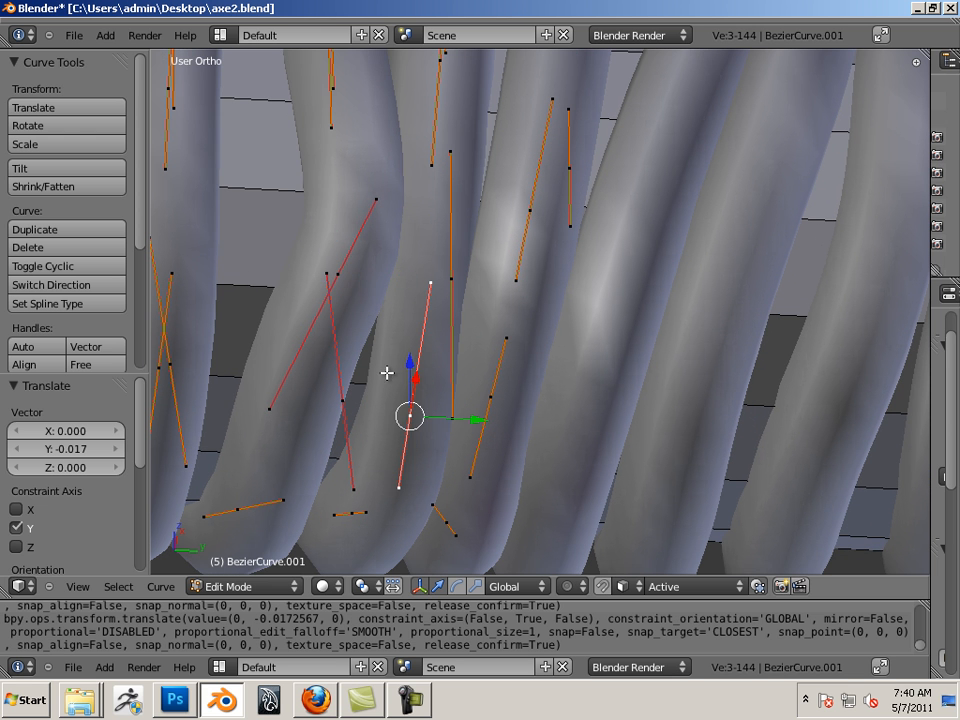
left_click_drag(410, 418, 324, 272)
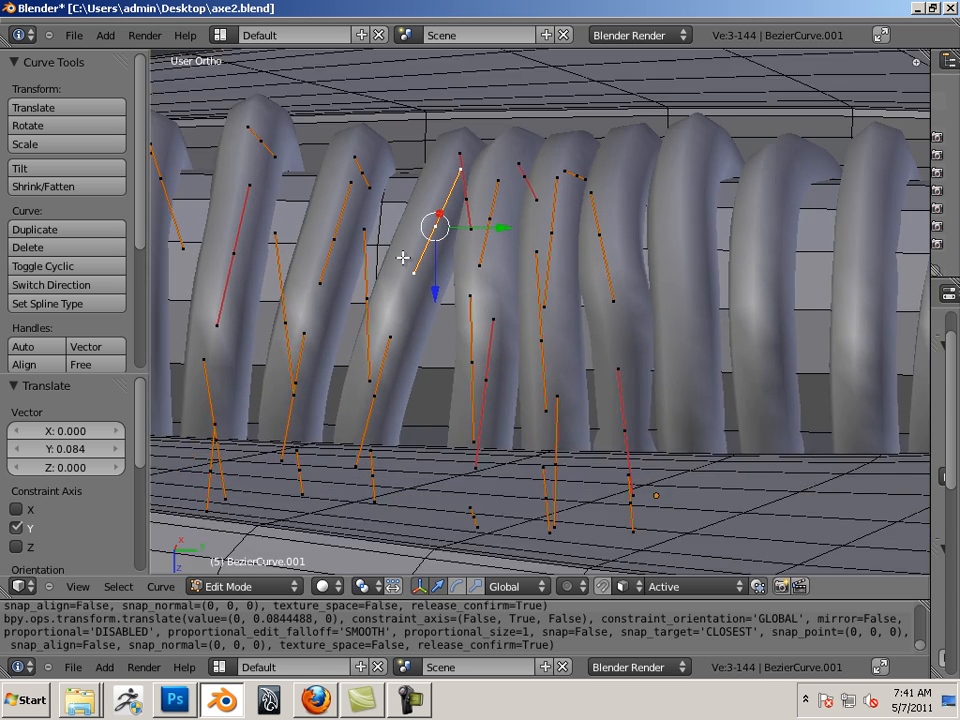
left_click_drag(436, 228, 436, 356)
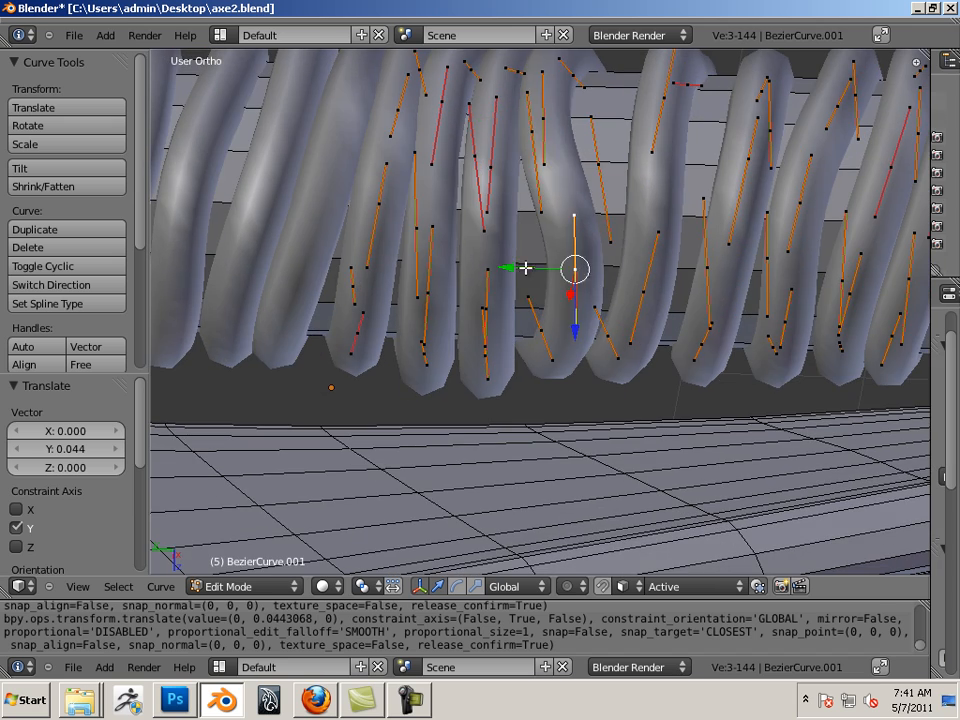
- Nudge lower control points along the handle to smooth the remaining turns
left_click_drag(576, 268, 630, 296)
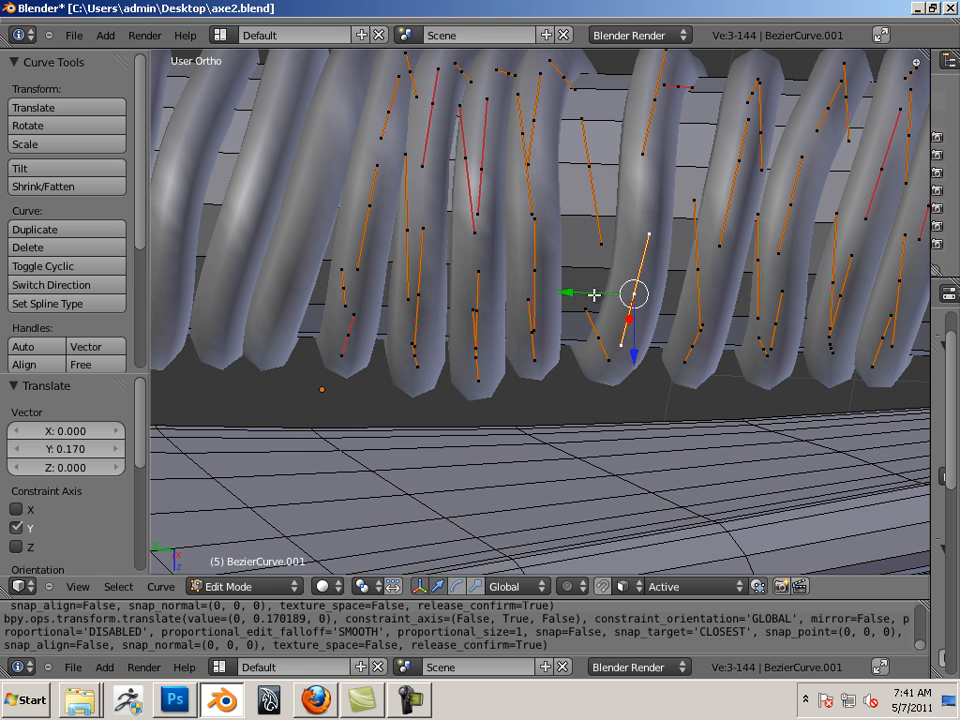
left_click_drag(630, 294, 536, 442)
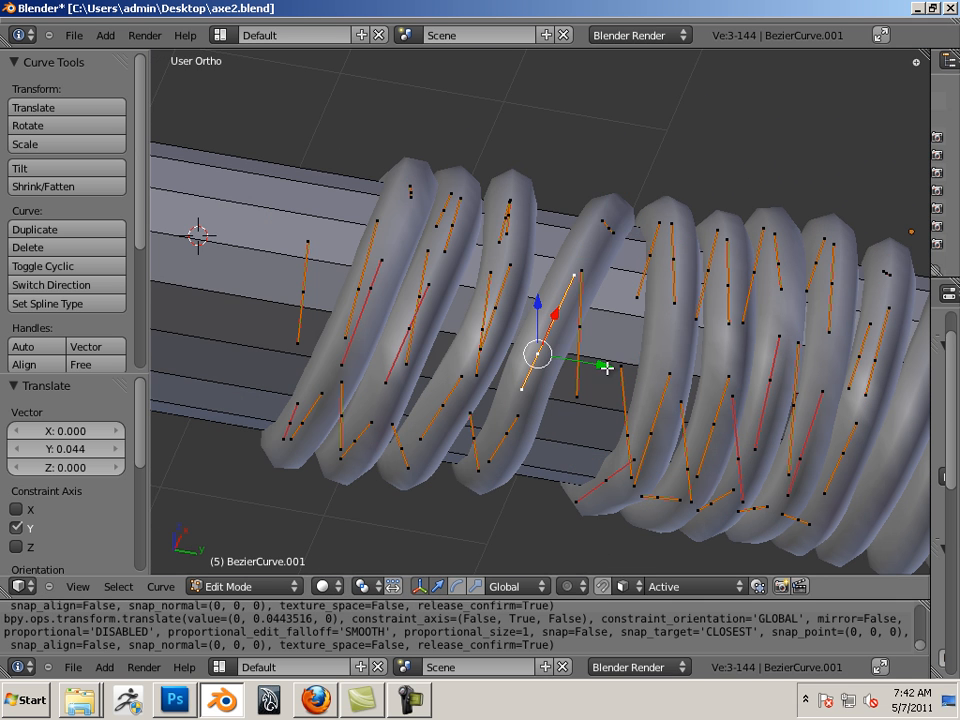
left_click_drag(536, 354, 500, 372)
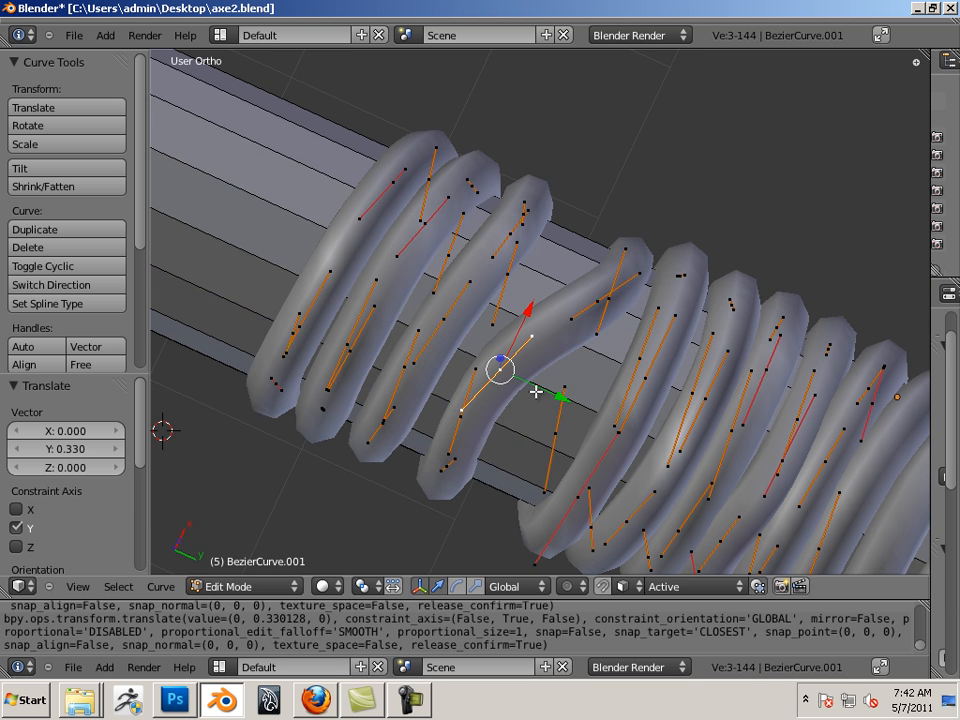
left_click_drag(502, 372, 564, 400)
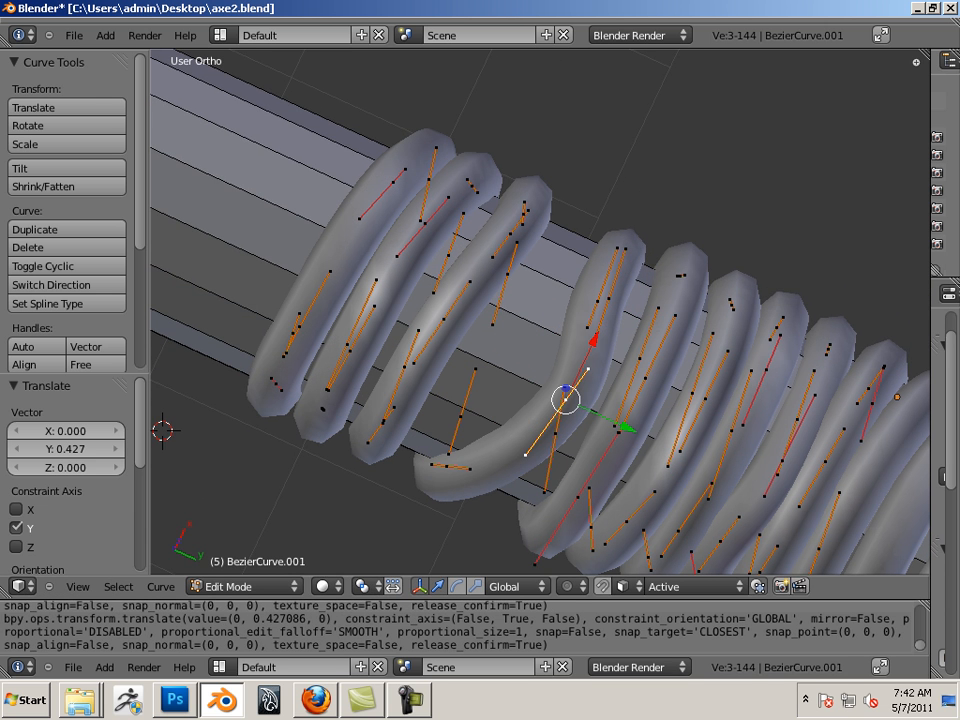